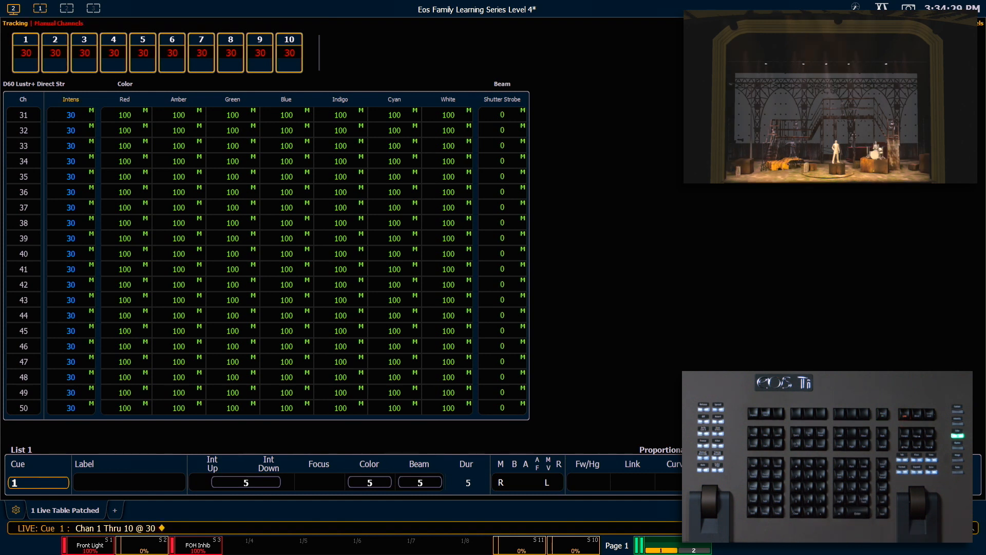
- Apply a manual level of 30 percent to channels 1 through 10 in cue 1
key("Enter")
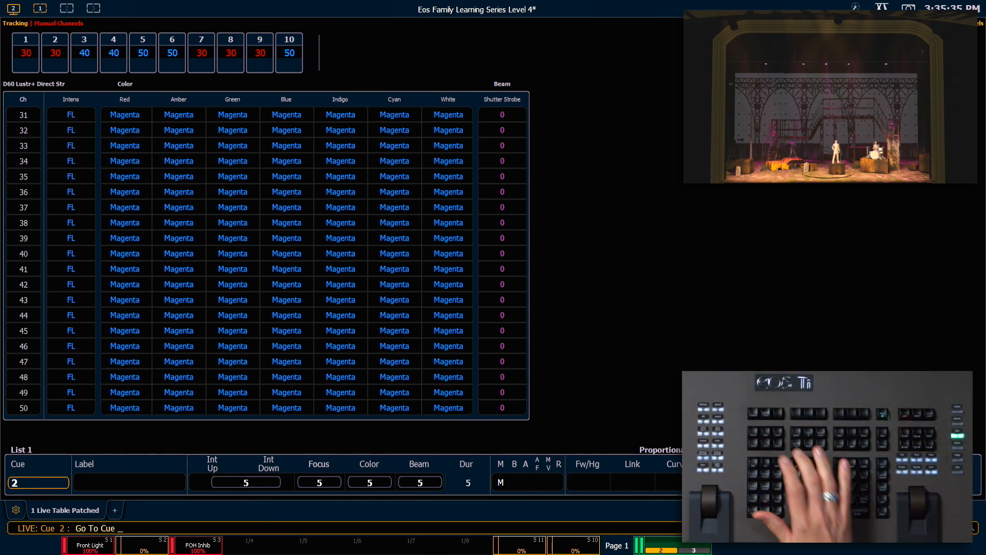
- Set channels 1 through 10 to 30 percent in cue 2, then return the stage to cue 1
type(" 1")
key("Enter")
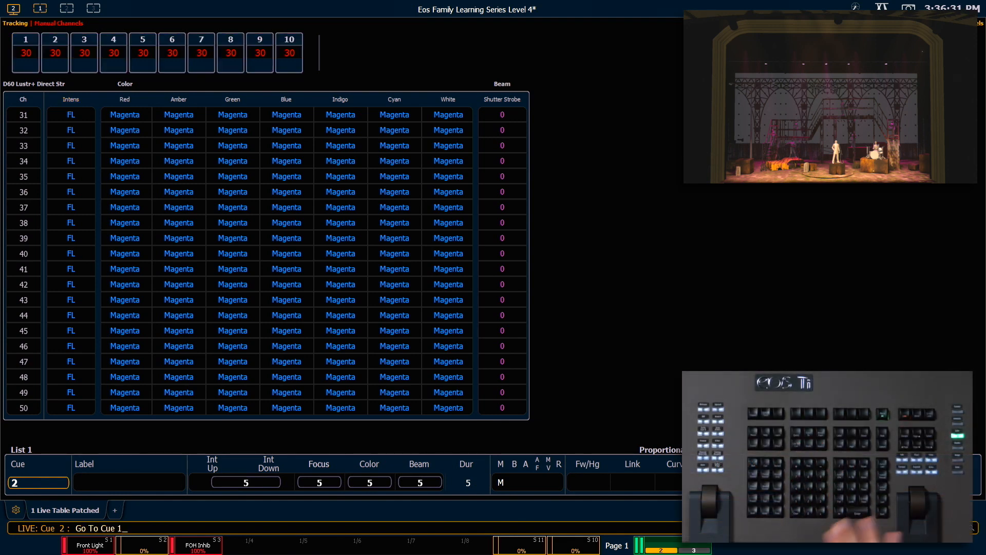
key("Enter")
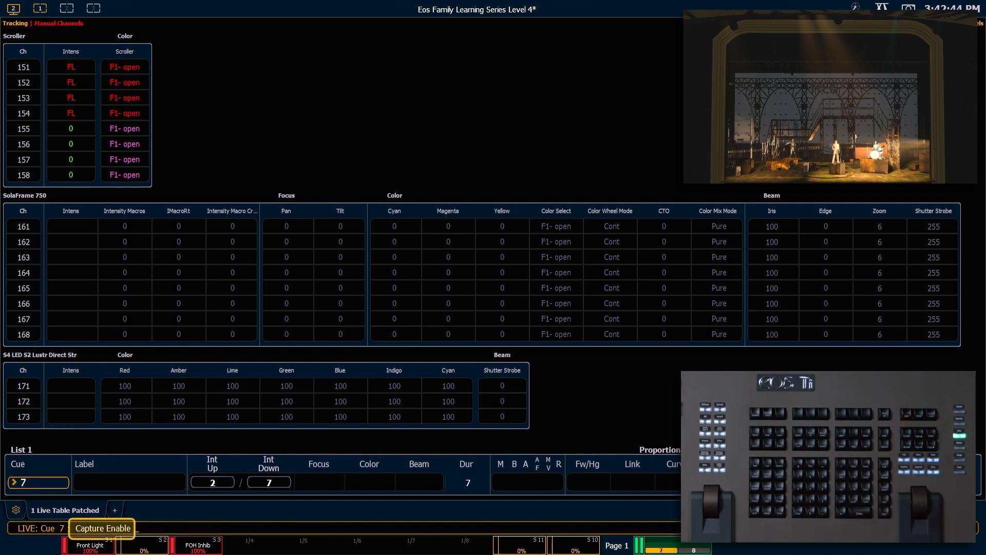
- Enable latching capture on scroller channels 151 through 154 at full intensity
left_click(101, 528)
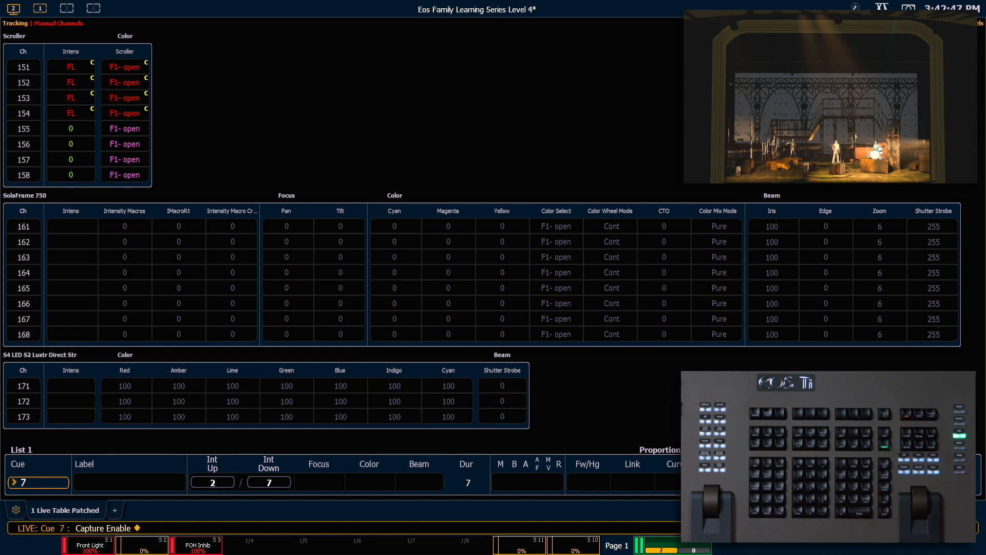